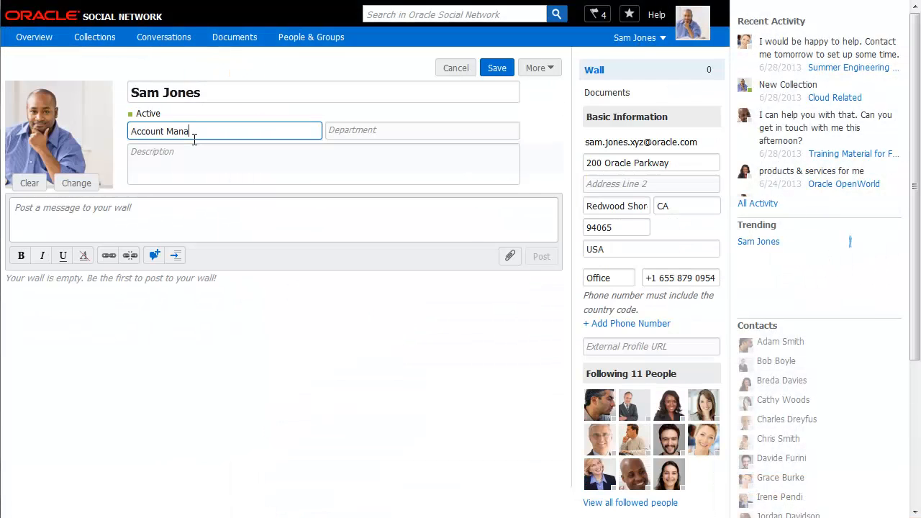
type("Public Sector")
left_click(681, 278)
type("365")
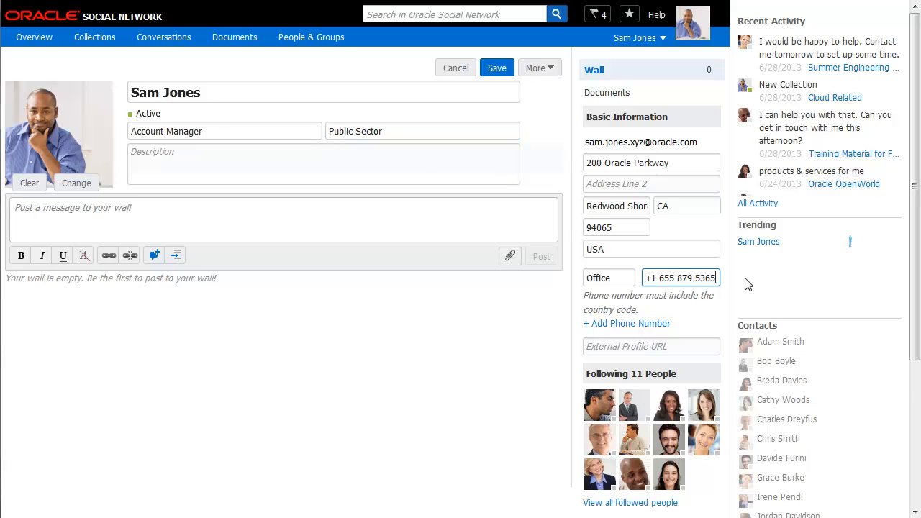
left_click(496, 67)
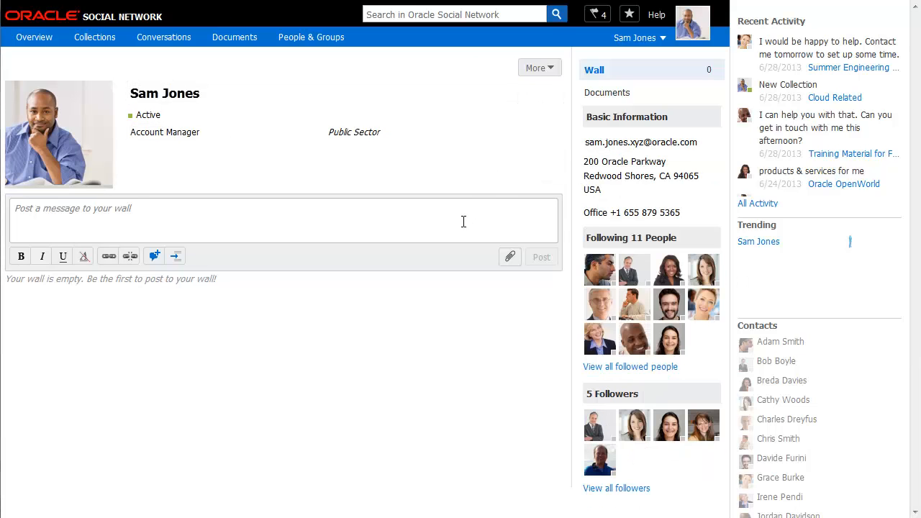
type("I will be at Oracle OpenW")
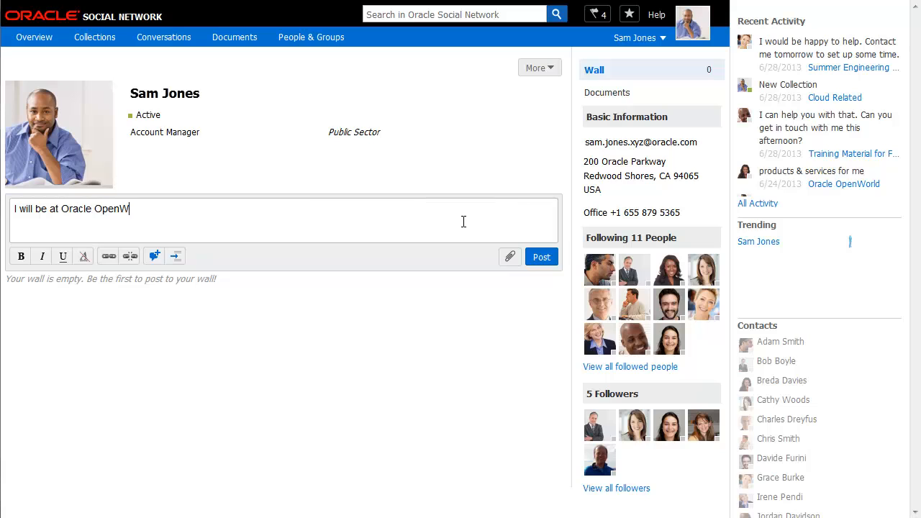
left_click(540, 257)
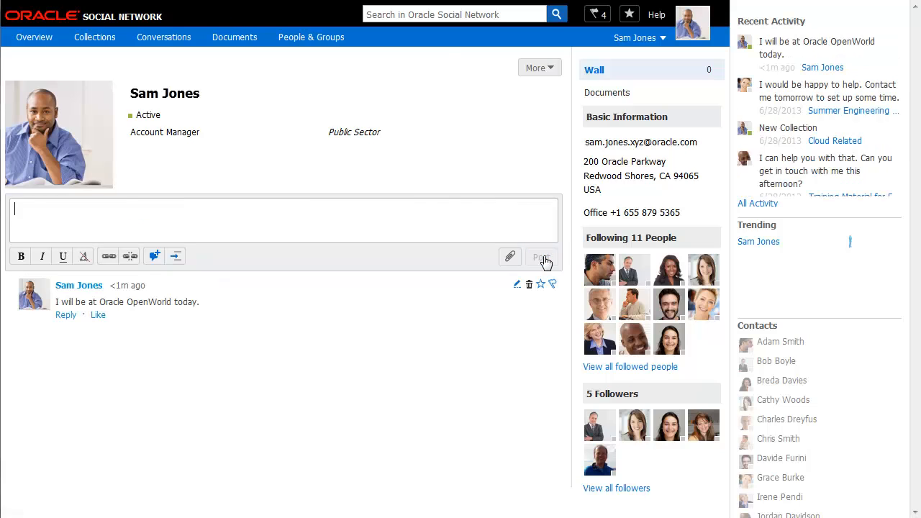
type("chris smith")
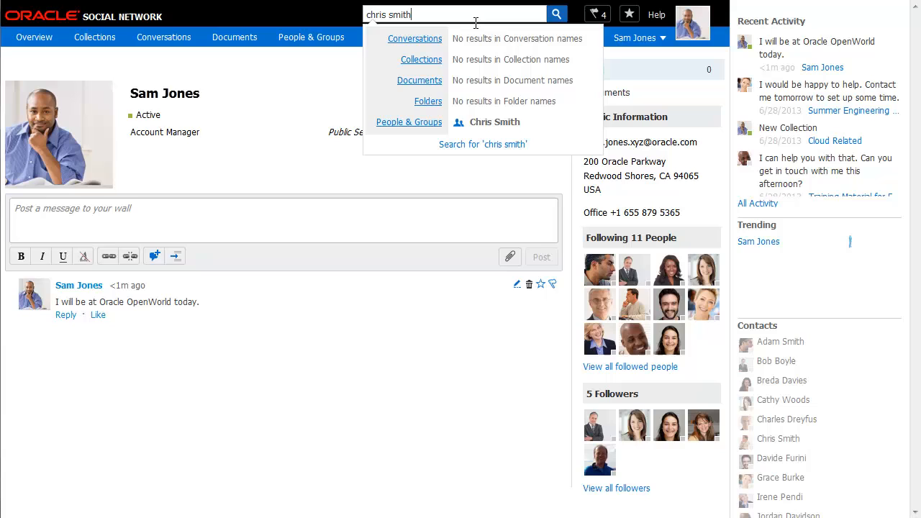
left_click(495, 121)
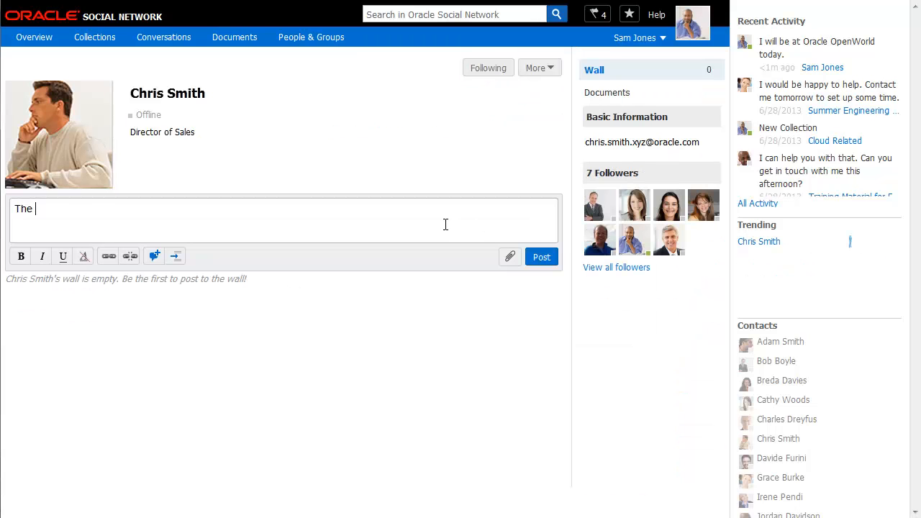
type("stats are being compiled and will be available today.")
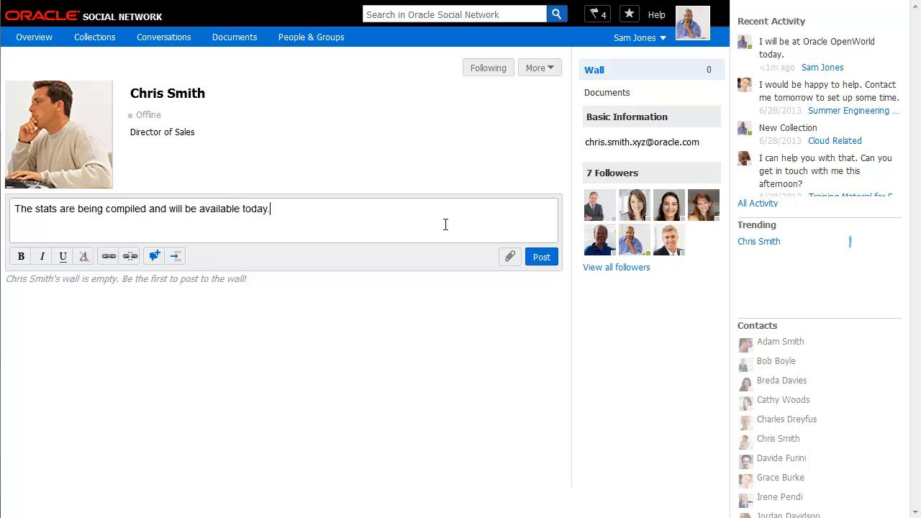
left_click(541, 257)
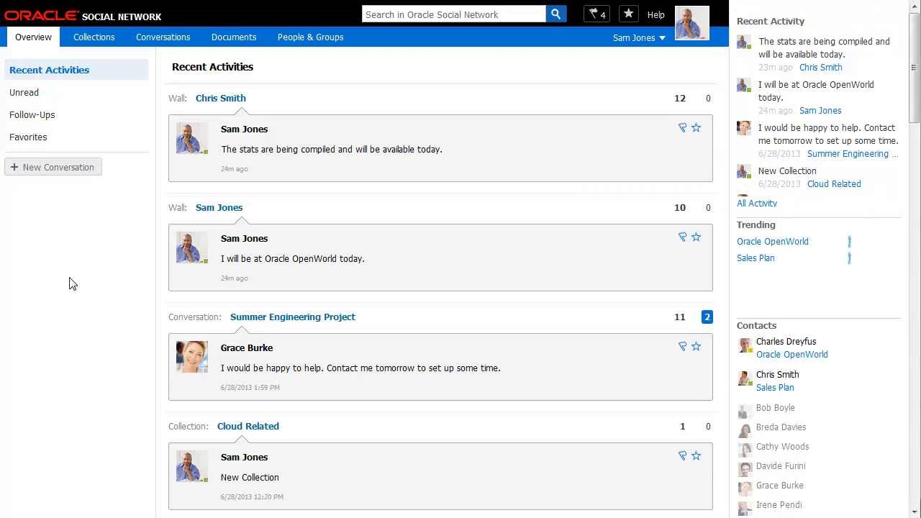
Follow Adam Smith from the People & Groups recommendations.
left_click(310, 36)
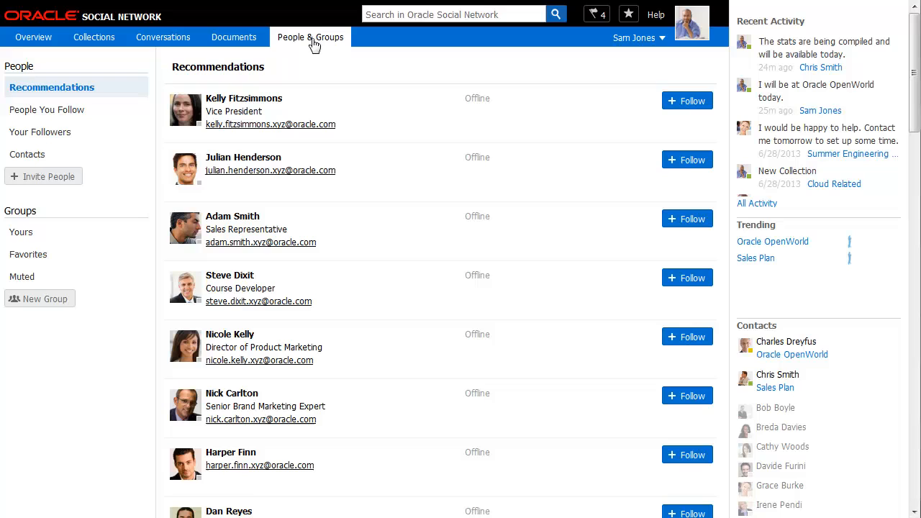
left_click(232, 216)
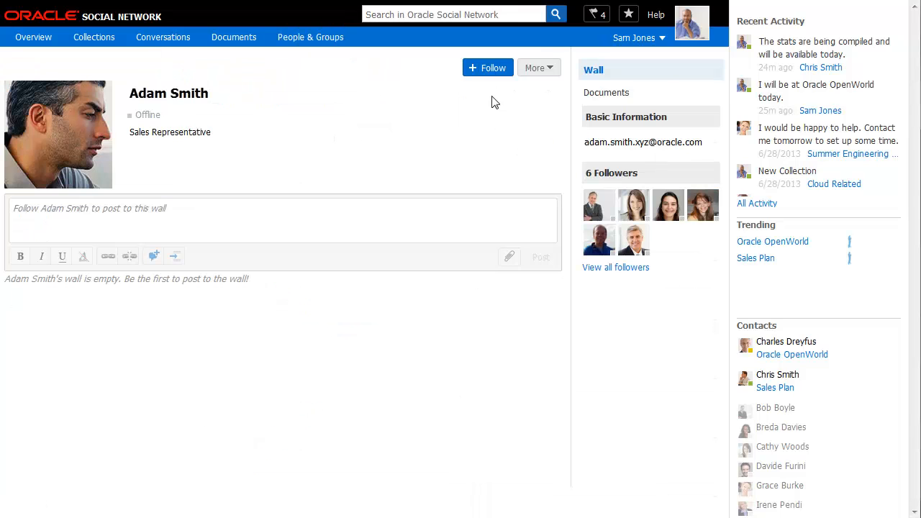
left_click(488, 67)
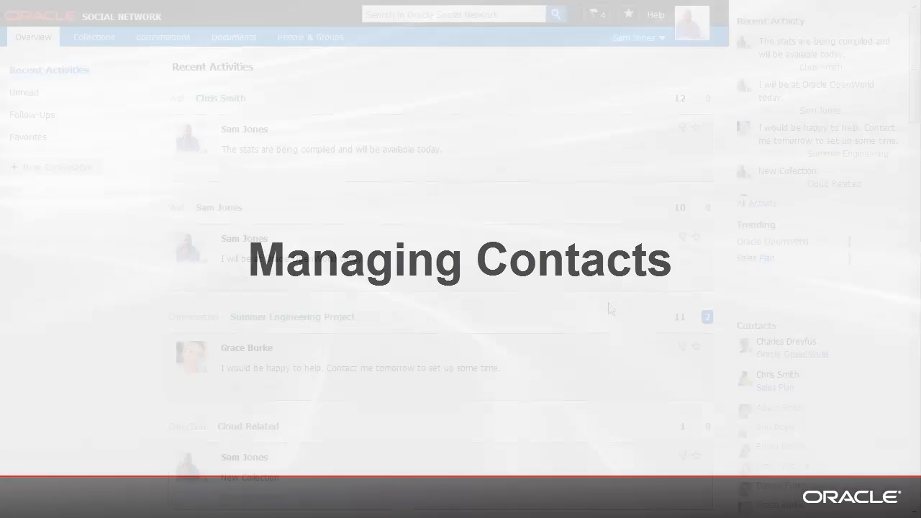
Switch to the Clayton Account Team conversation.
left_click(163, 36)
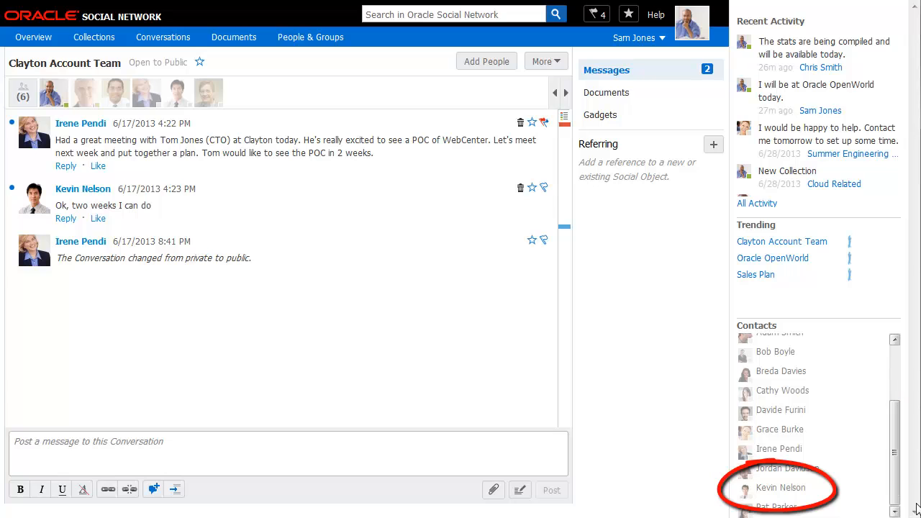
Return to Overview, then show People & Groups with followers, following and contacts.
left_click(33, 37)
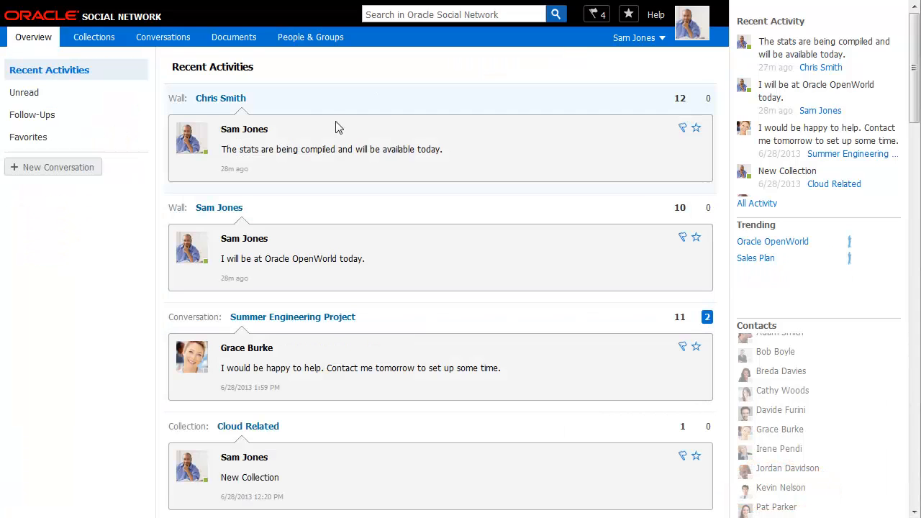
left_click(310, 36)
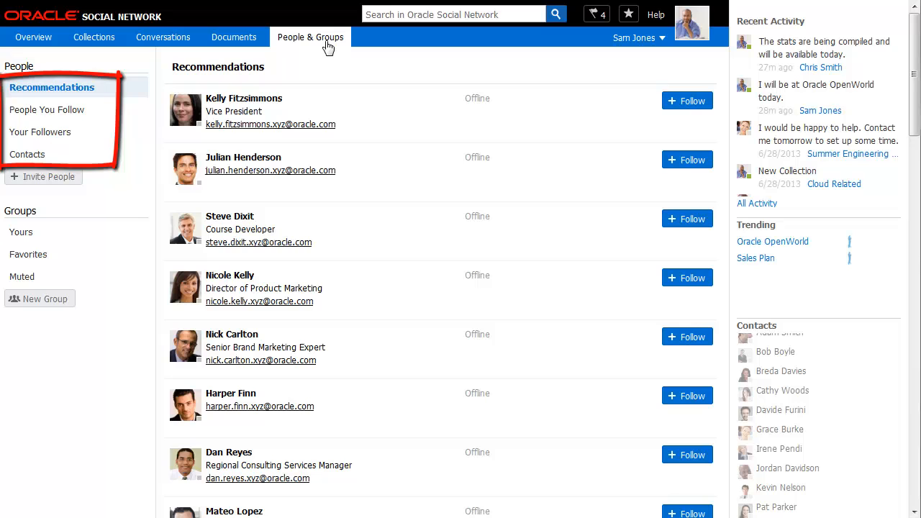